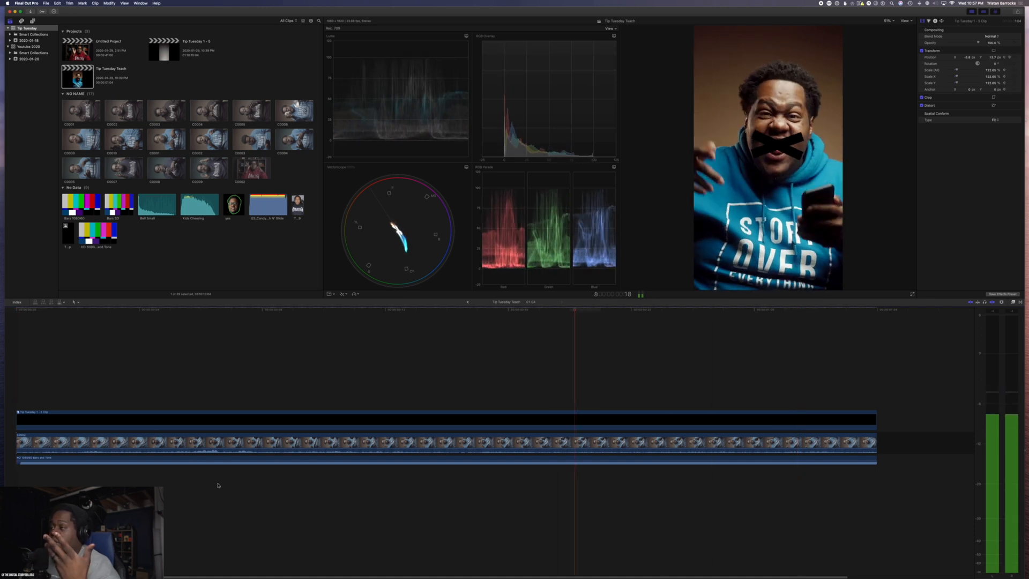
Start timeline playback to find where to split the talking-head clip.
key(space)
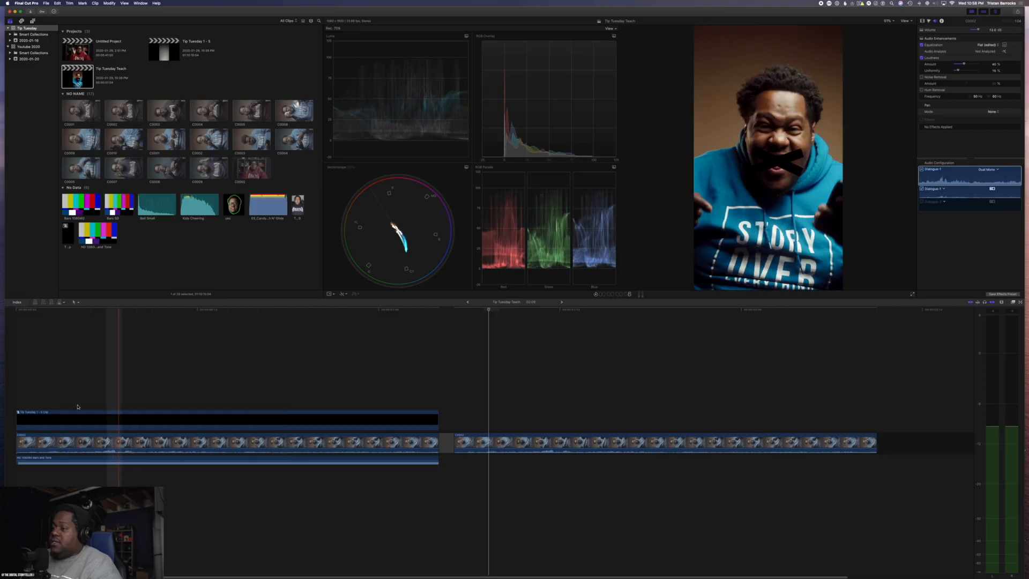
Select the X compound clip's solid layer and bring up its colour choices.
click(226, 419)
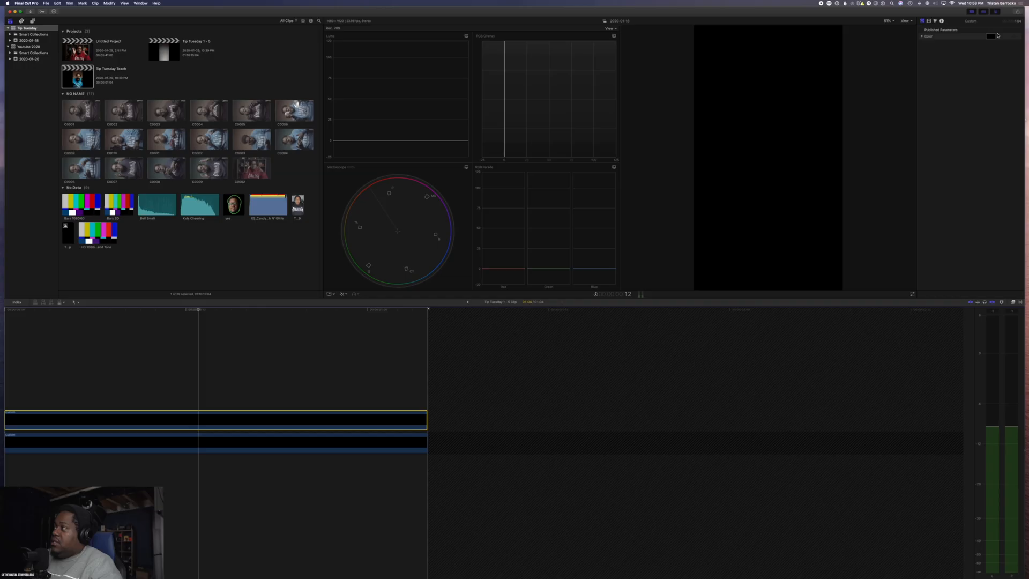
click(990, 36)
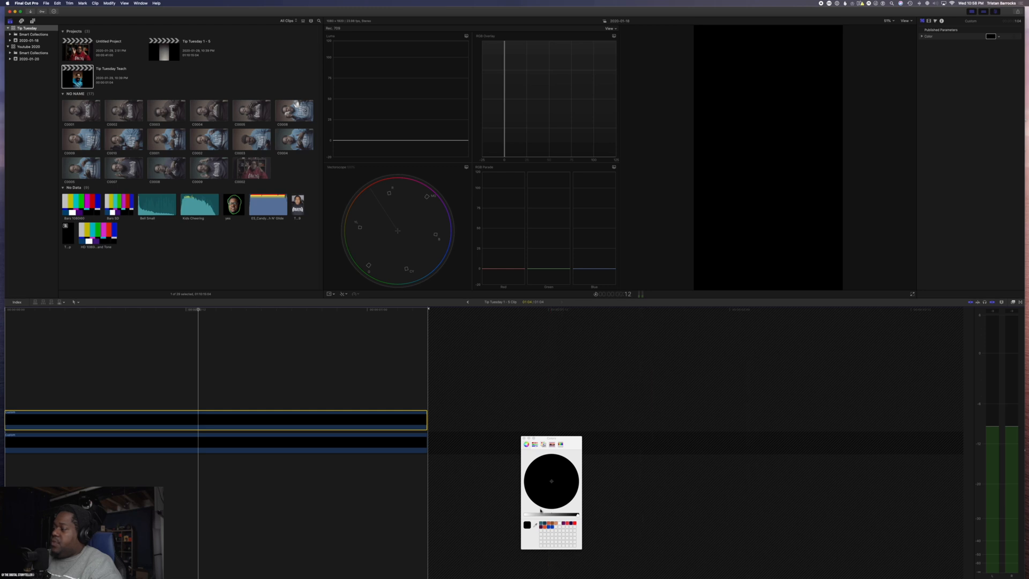
click(552, 482)
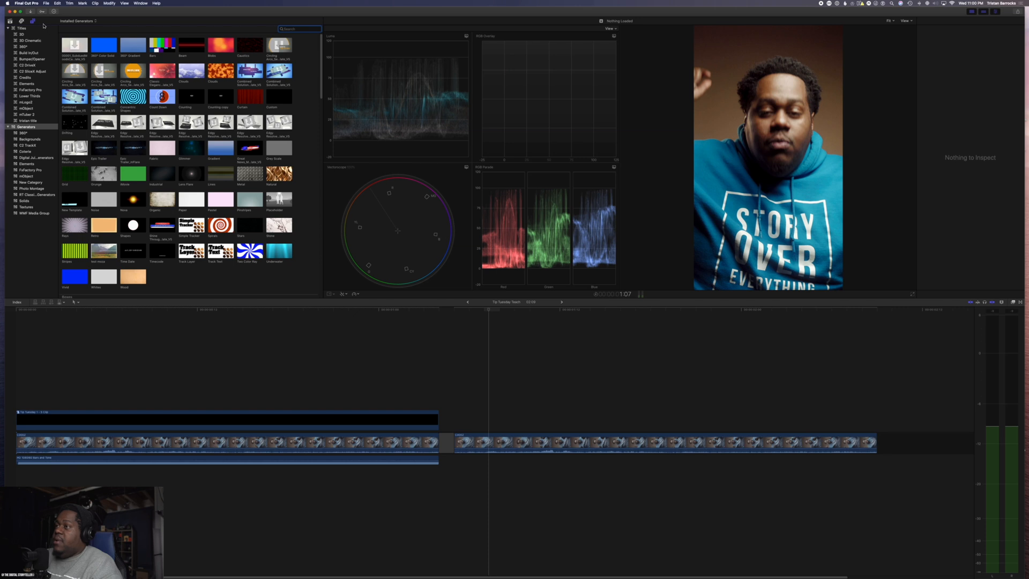
mouse_move(269, 93)
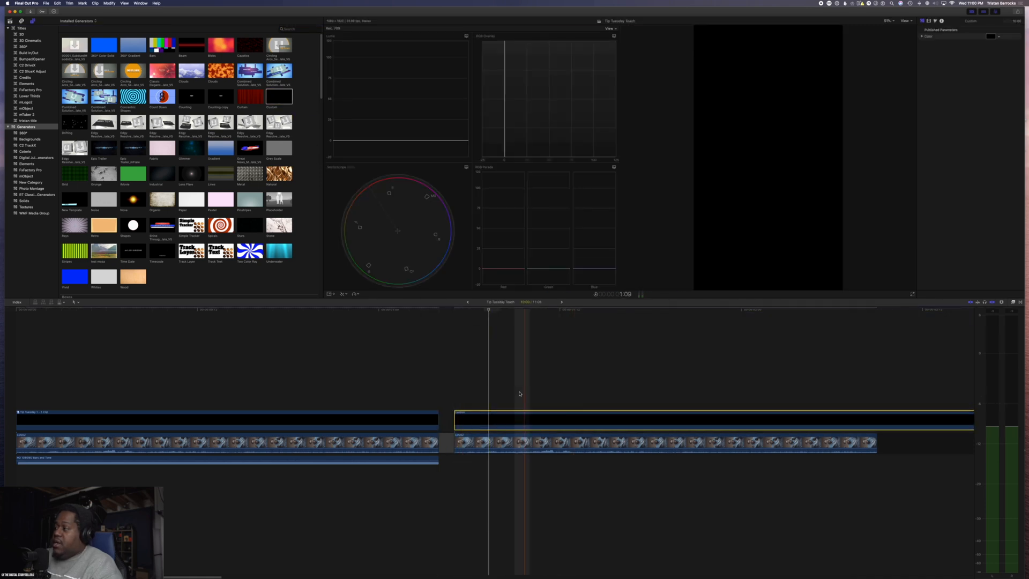
Place a black solid above the second clip and remove the excess past its end.
click(663, 432)
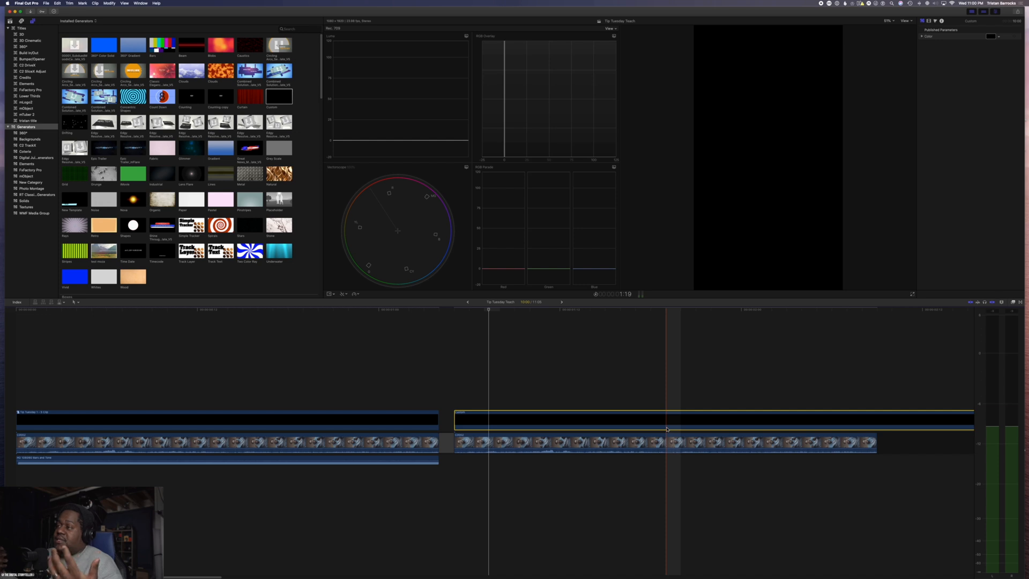
click(835, 427)
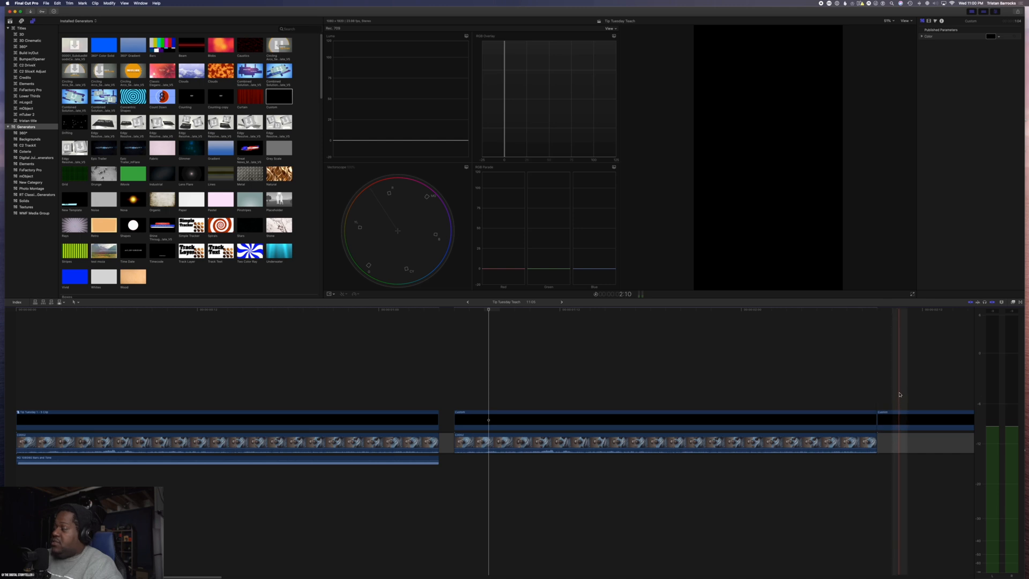
click(925, 420)
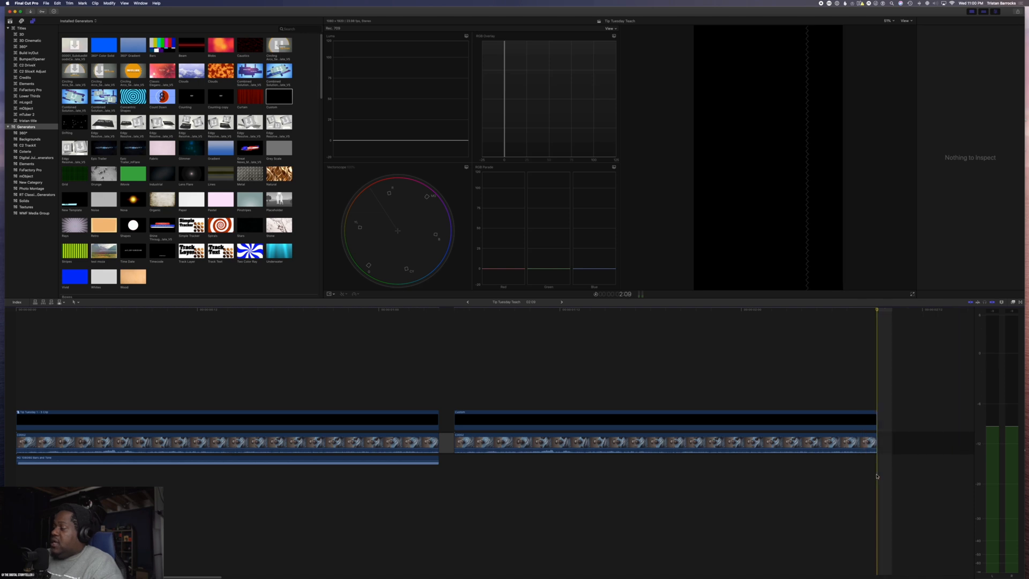
click(663, 418)
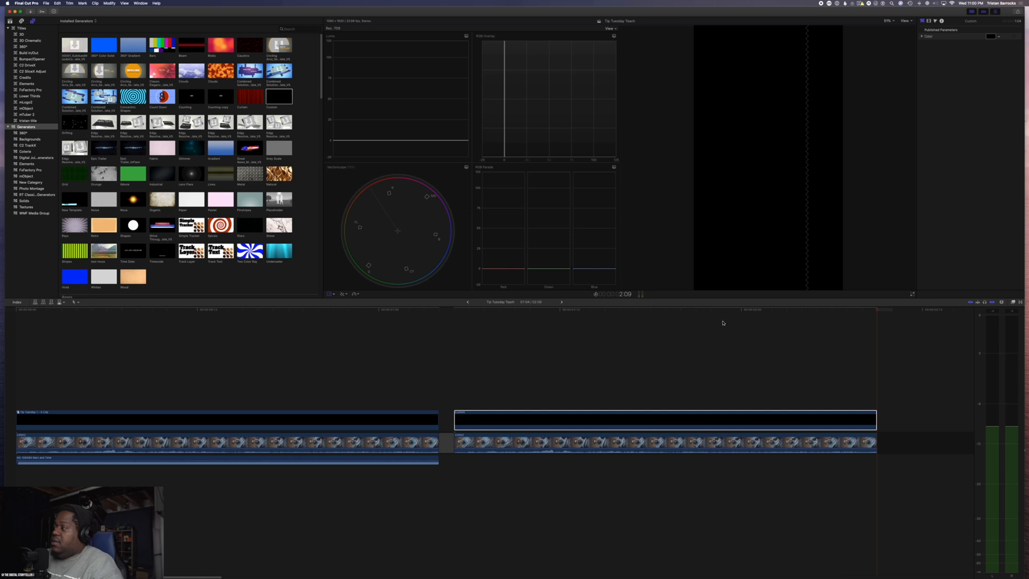
Select the black generator above the second clip to resize it in the viewer.
click(663, 424)
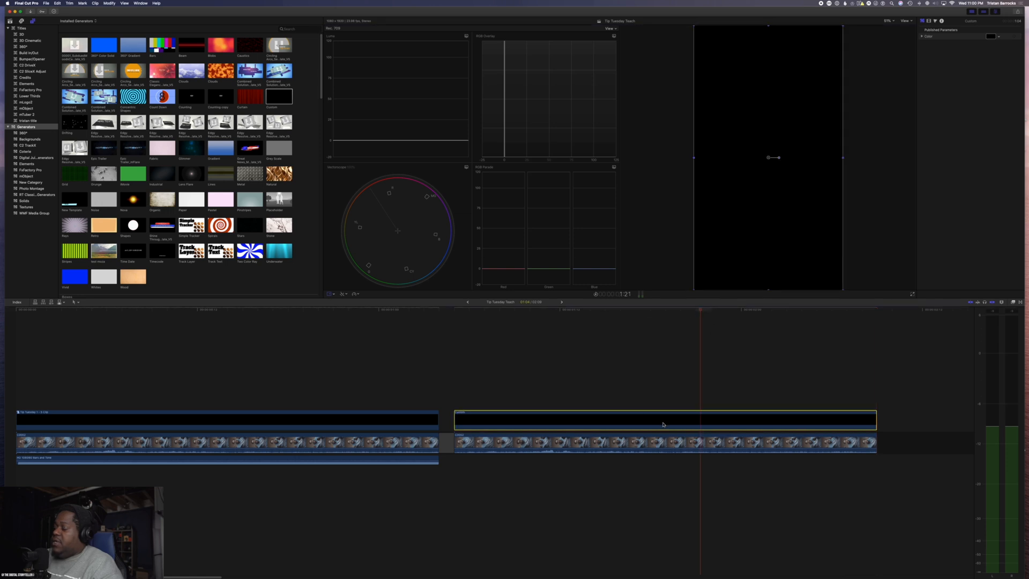
mouse_move(302, 292)
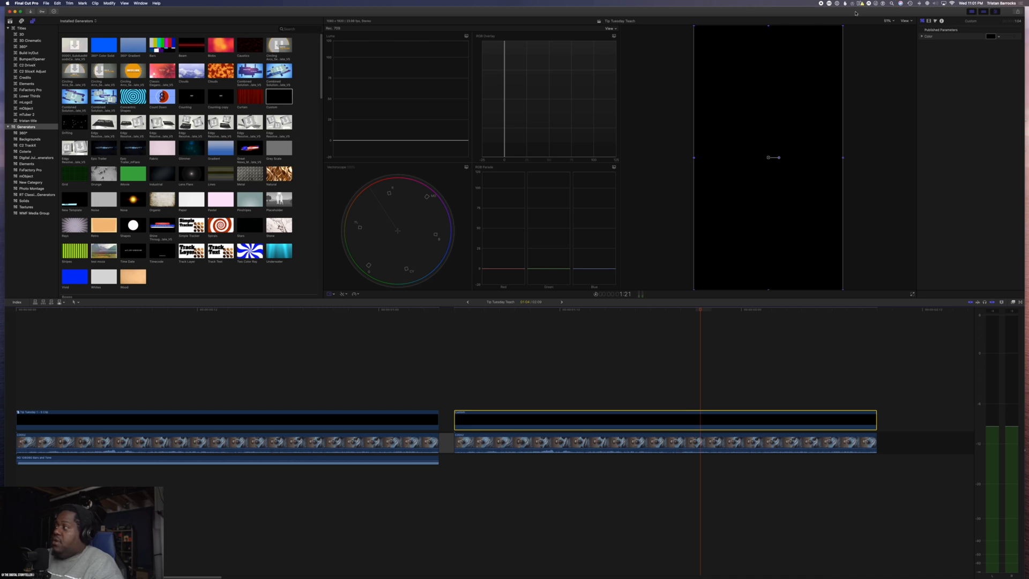
mouse_move(689, 175)
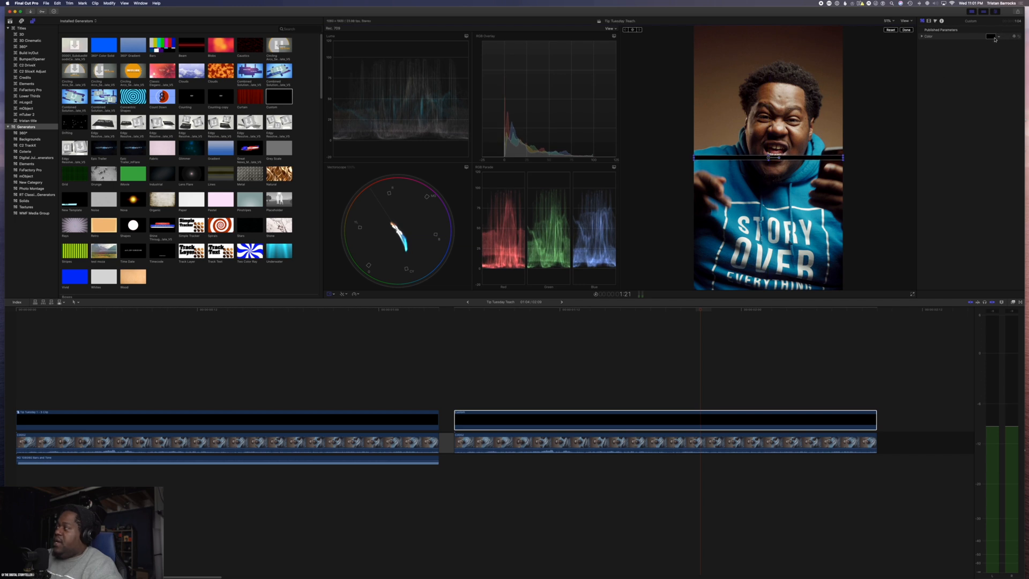
Change the bar generator's colour to pink and select the pink bar clip.
click(990, 36)
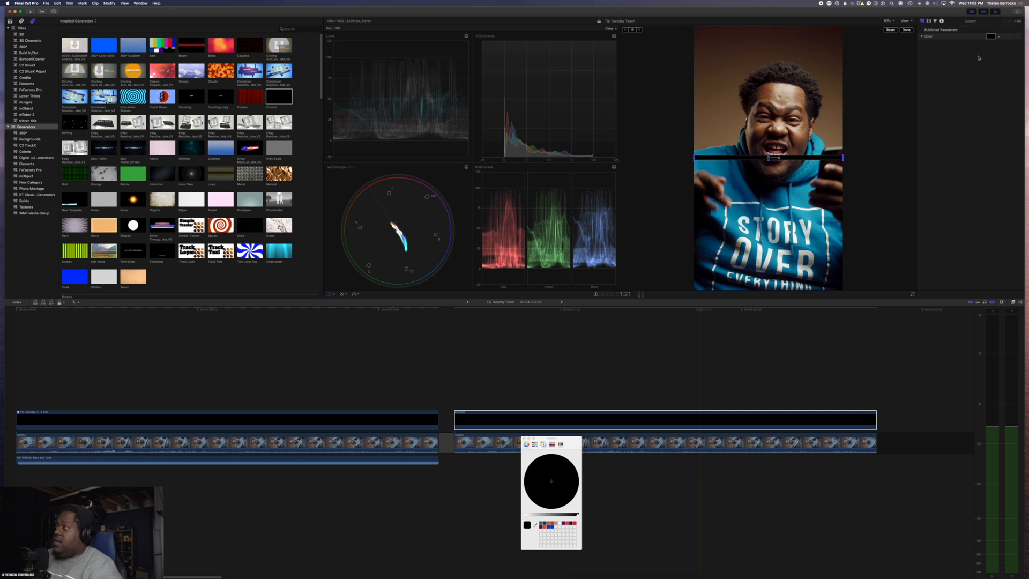
mouse_move(1003, 31)
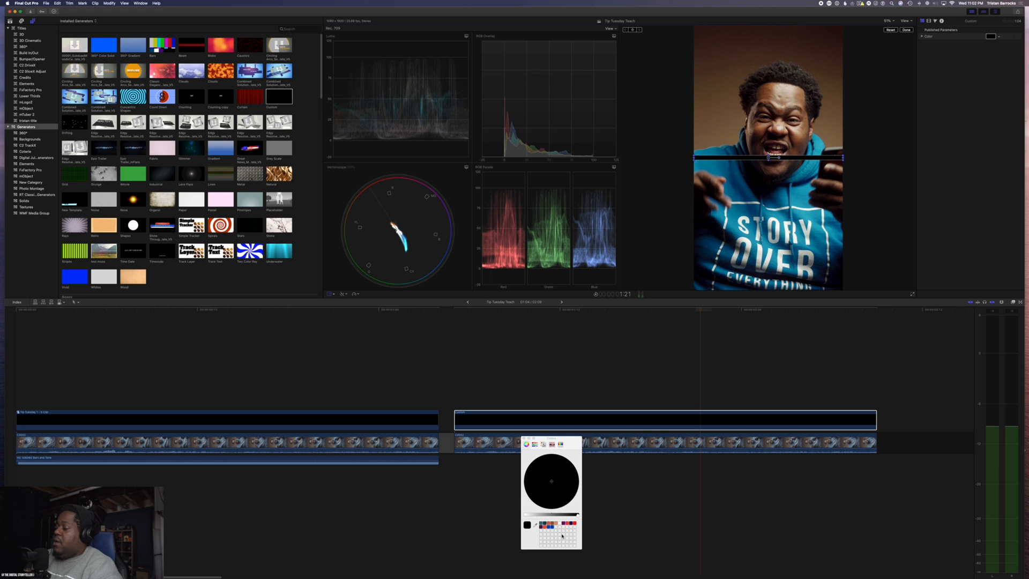
click(528, 445)
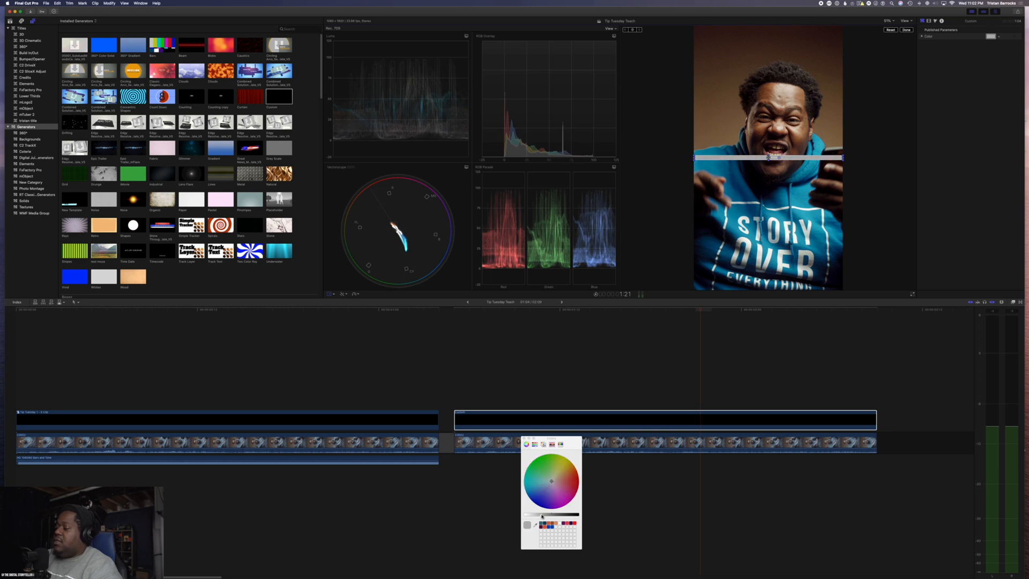
click(557, 496)
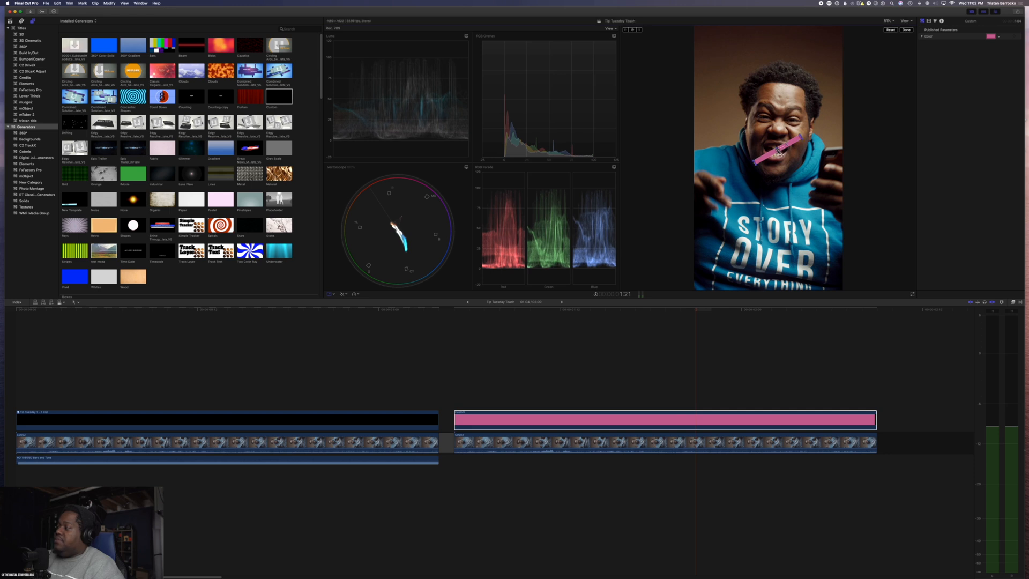
click(506, 419)
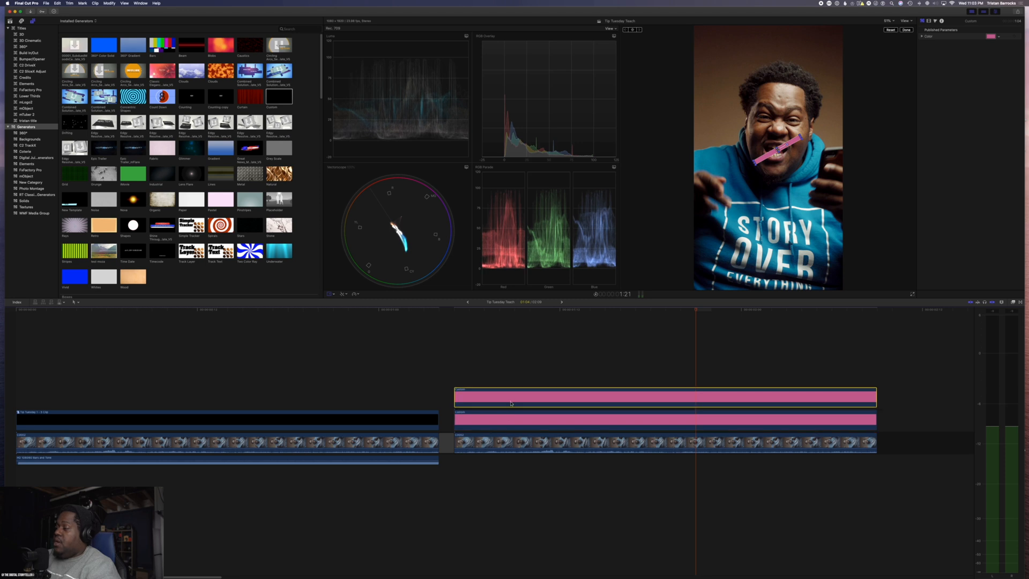
Select the duplicated pink bar so it can be angled the other way.
click(533, 400)
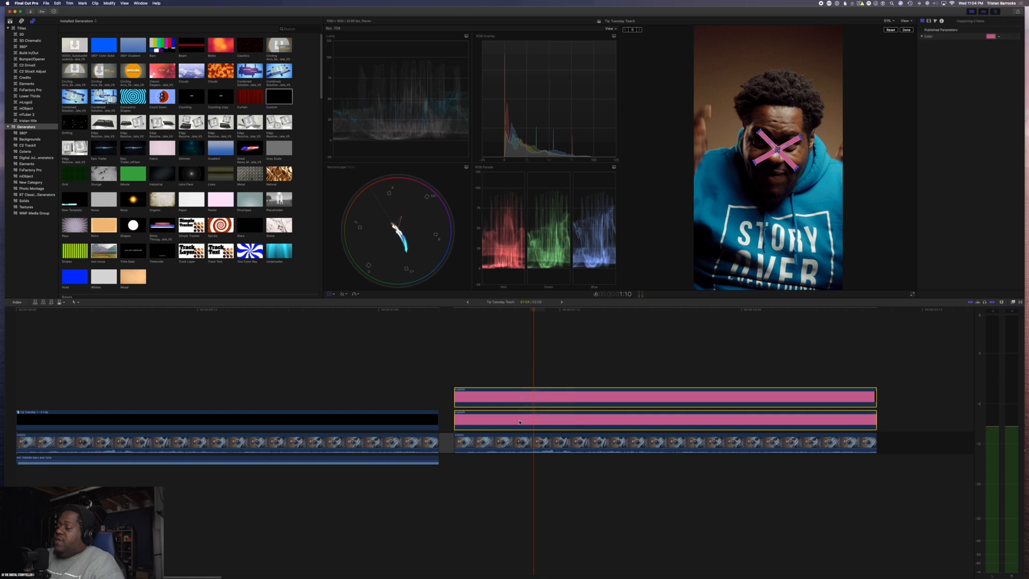
Turn the two selected pink bars into a new compound clip and confirm.
right_click(519, 420)
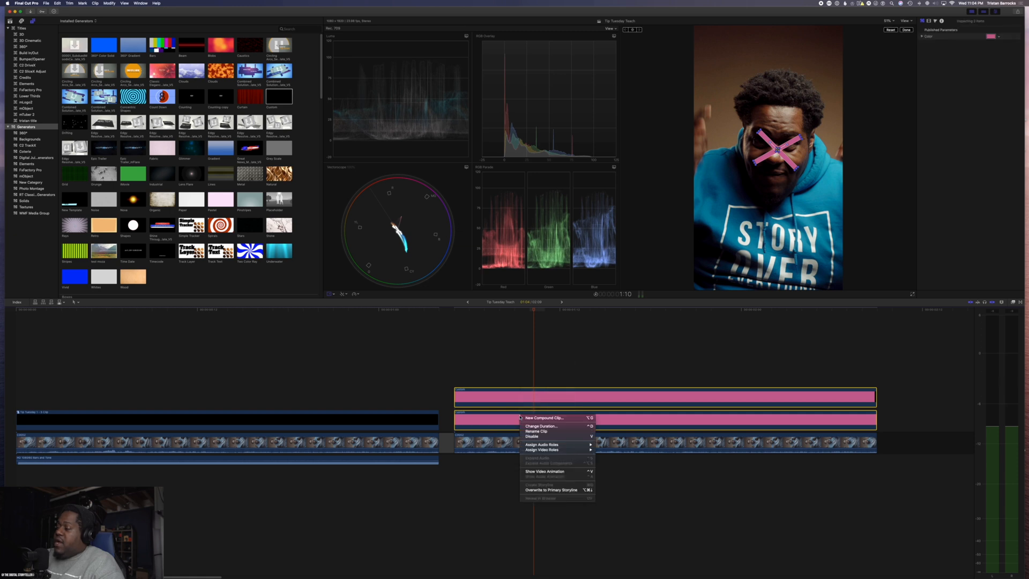
mouse_move(543, 418)
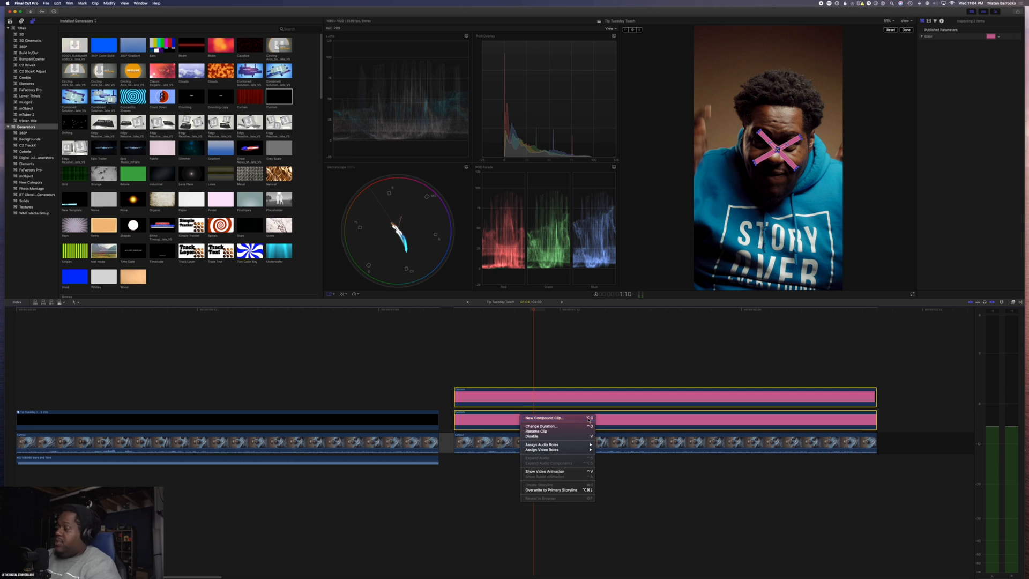
click(543, 418)
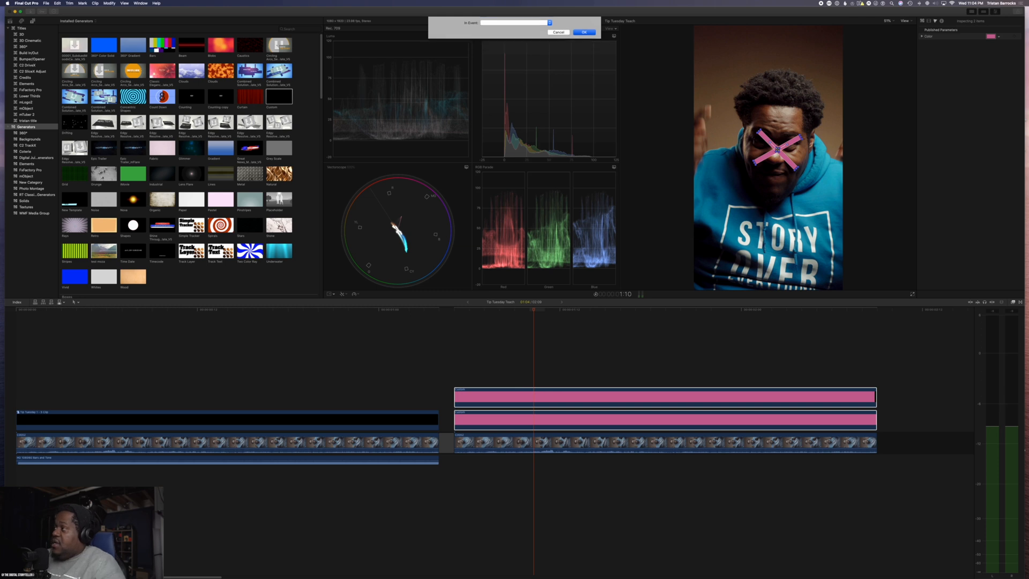
click(584, 32)
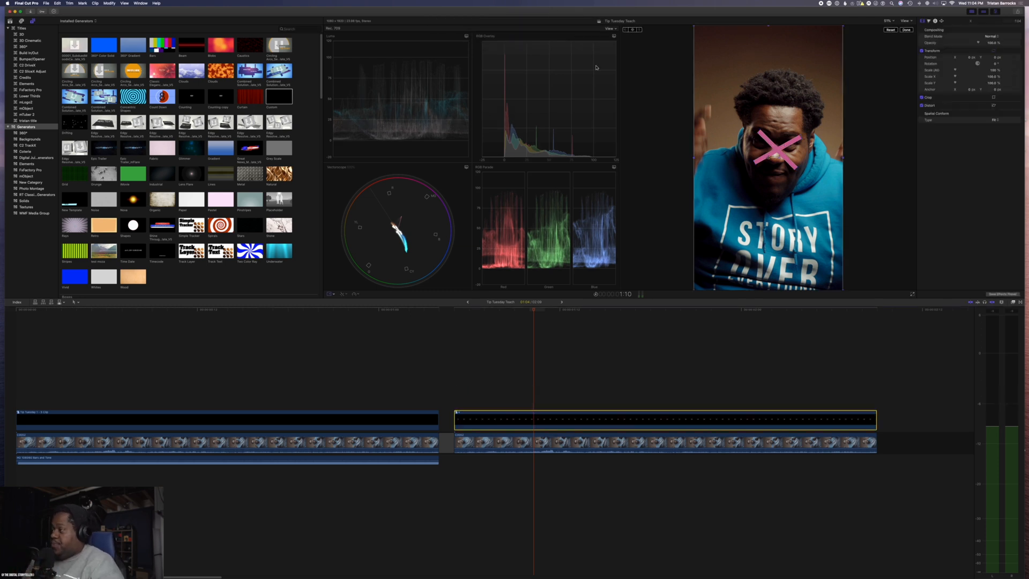
mouse_move(523, 418)
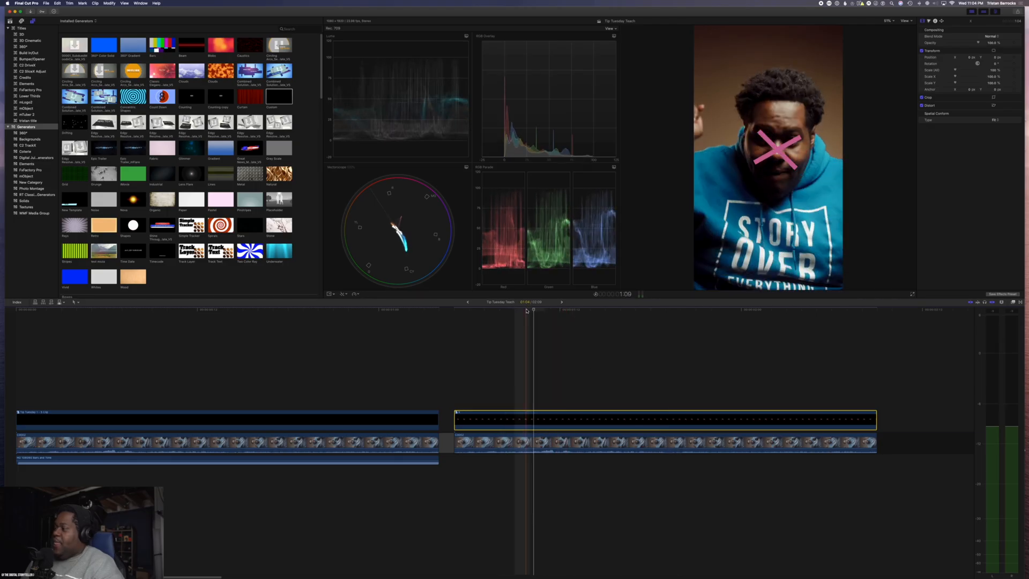
Move the playhead back to the talking-head clip's first frame.
click(453, 309)
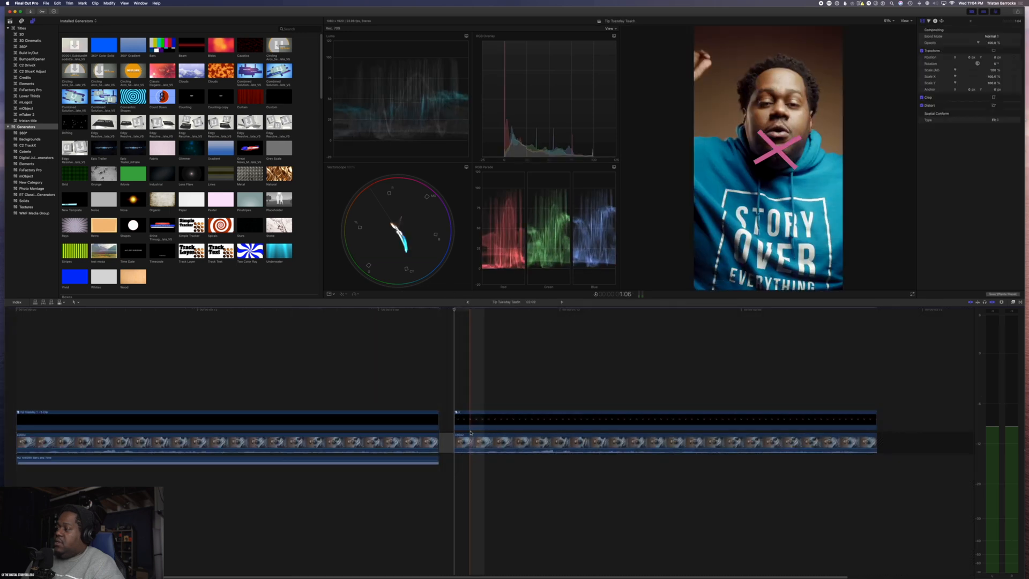
click(663, 418)
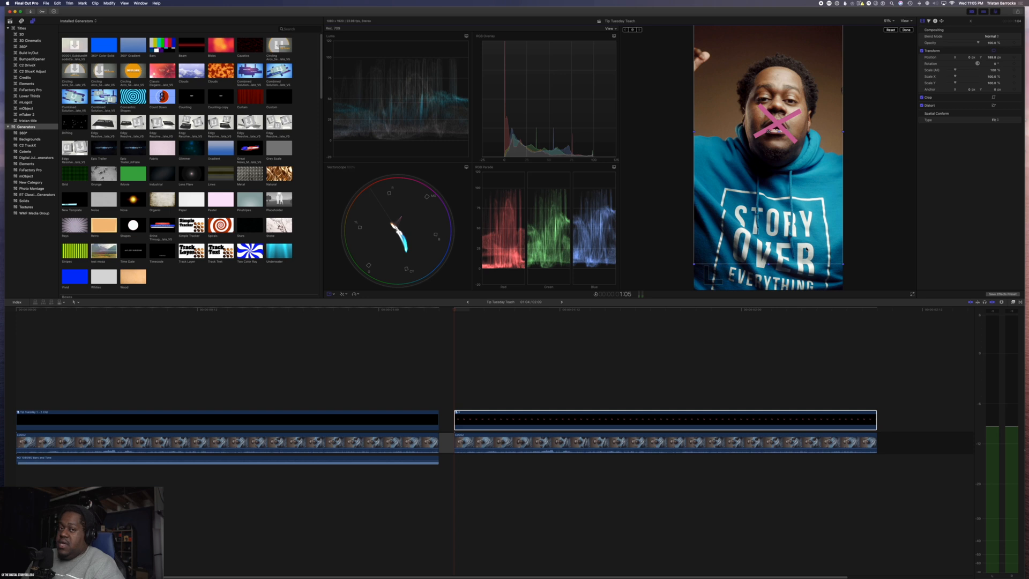
mouse_move(508, 298)
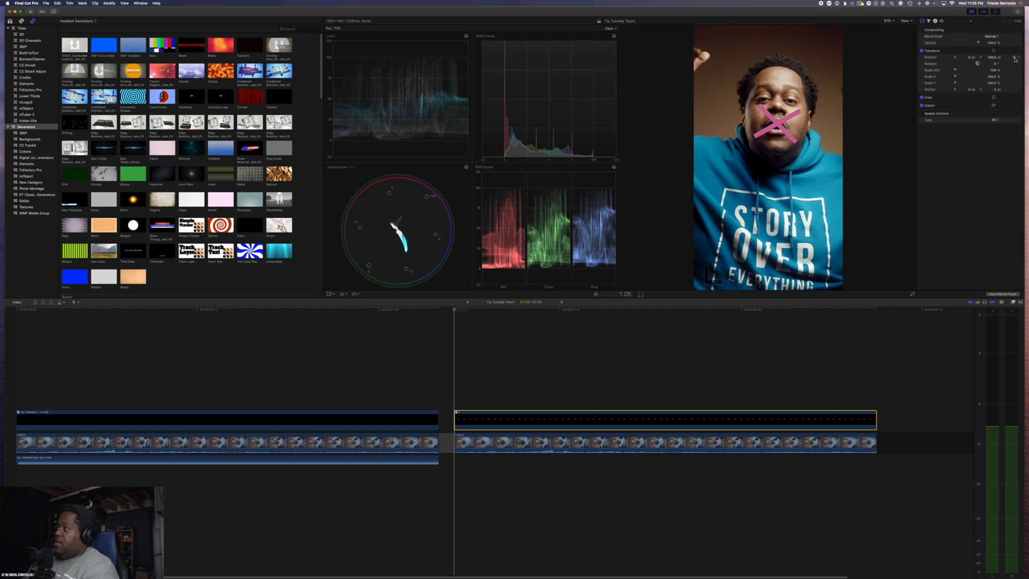
mouse_move(1014, 59)
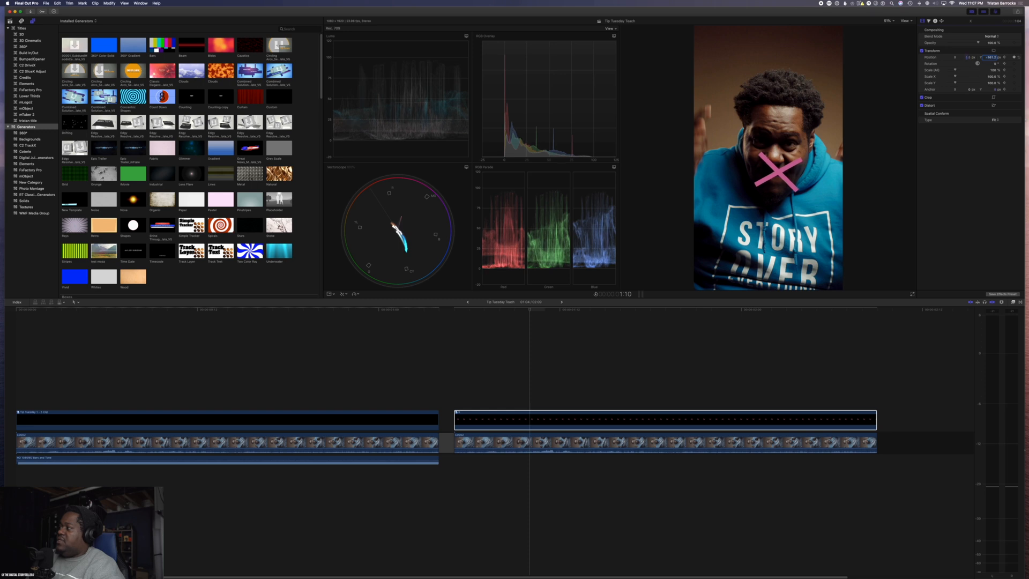
Add a Position keyframe for the pink X and move to another frame.
click(991, 58)
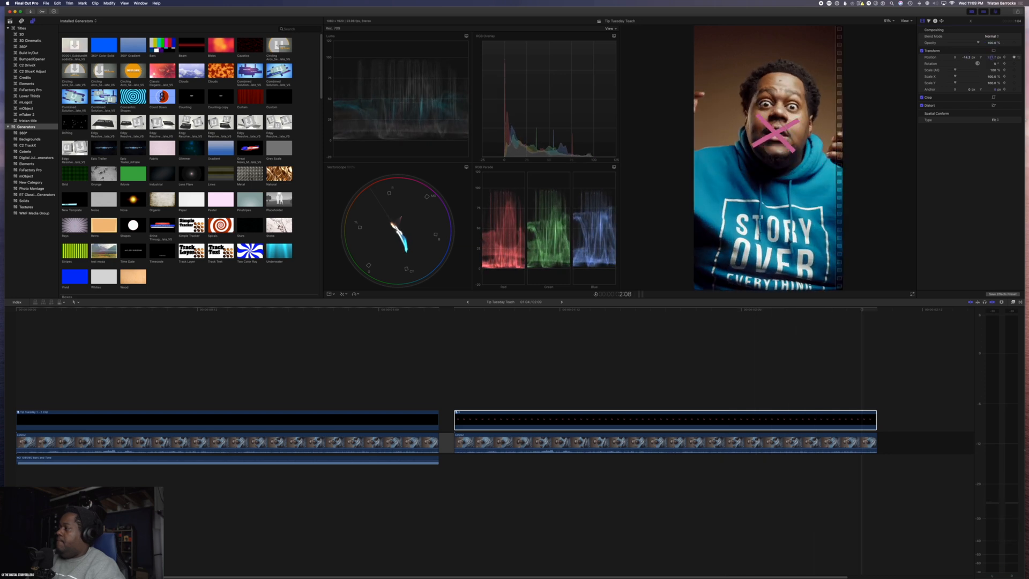
click(449, 309)
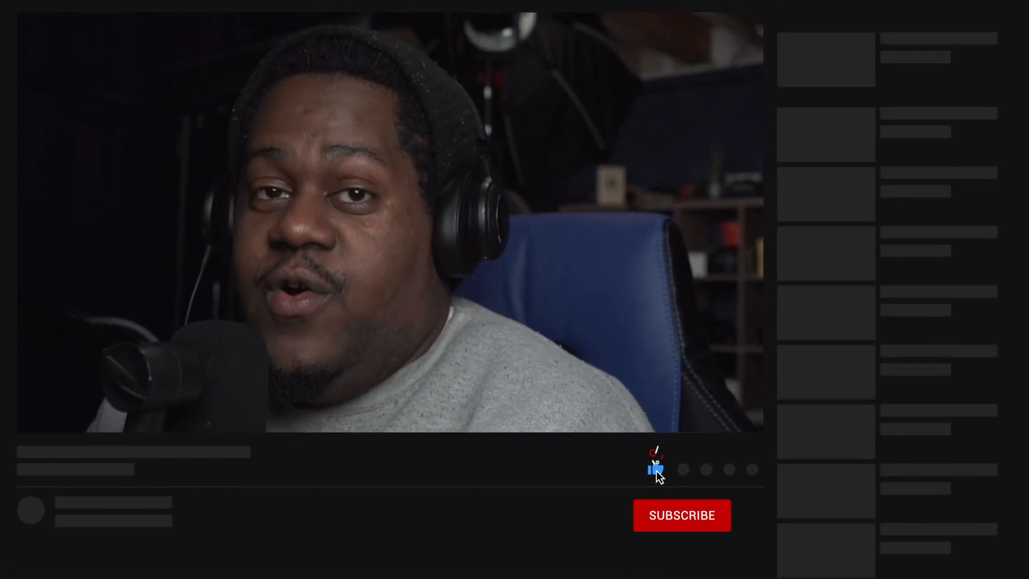
Click the like and subscribe prompt on the outro end screen.
click(681, 515)
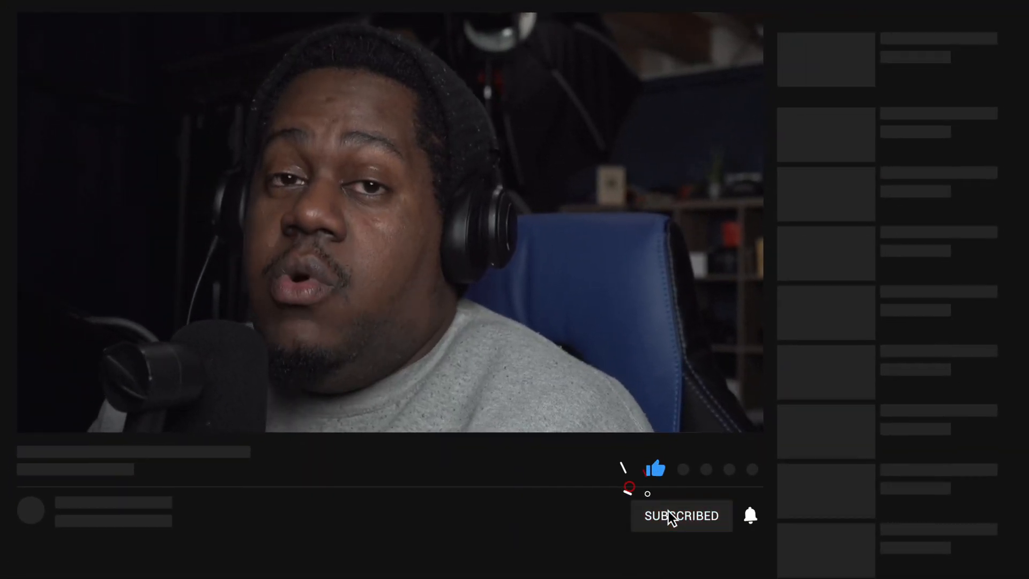